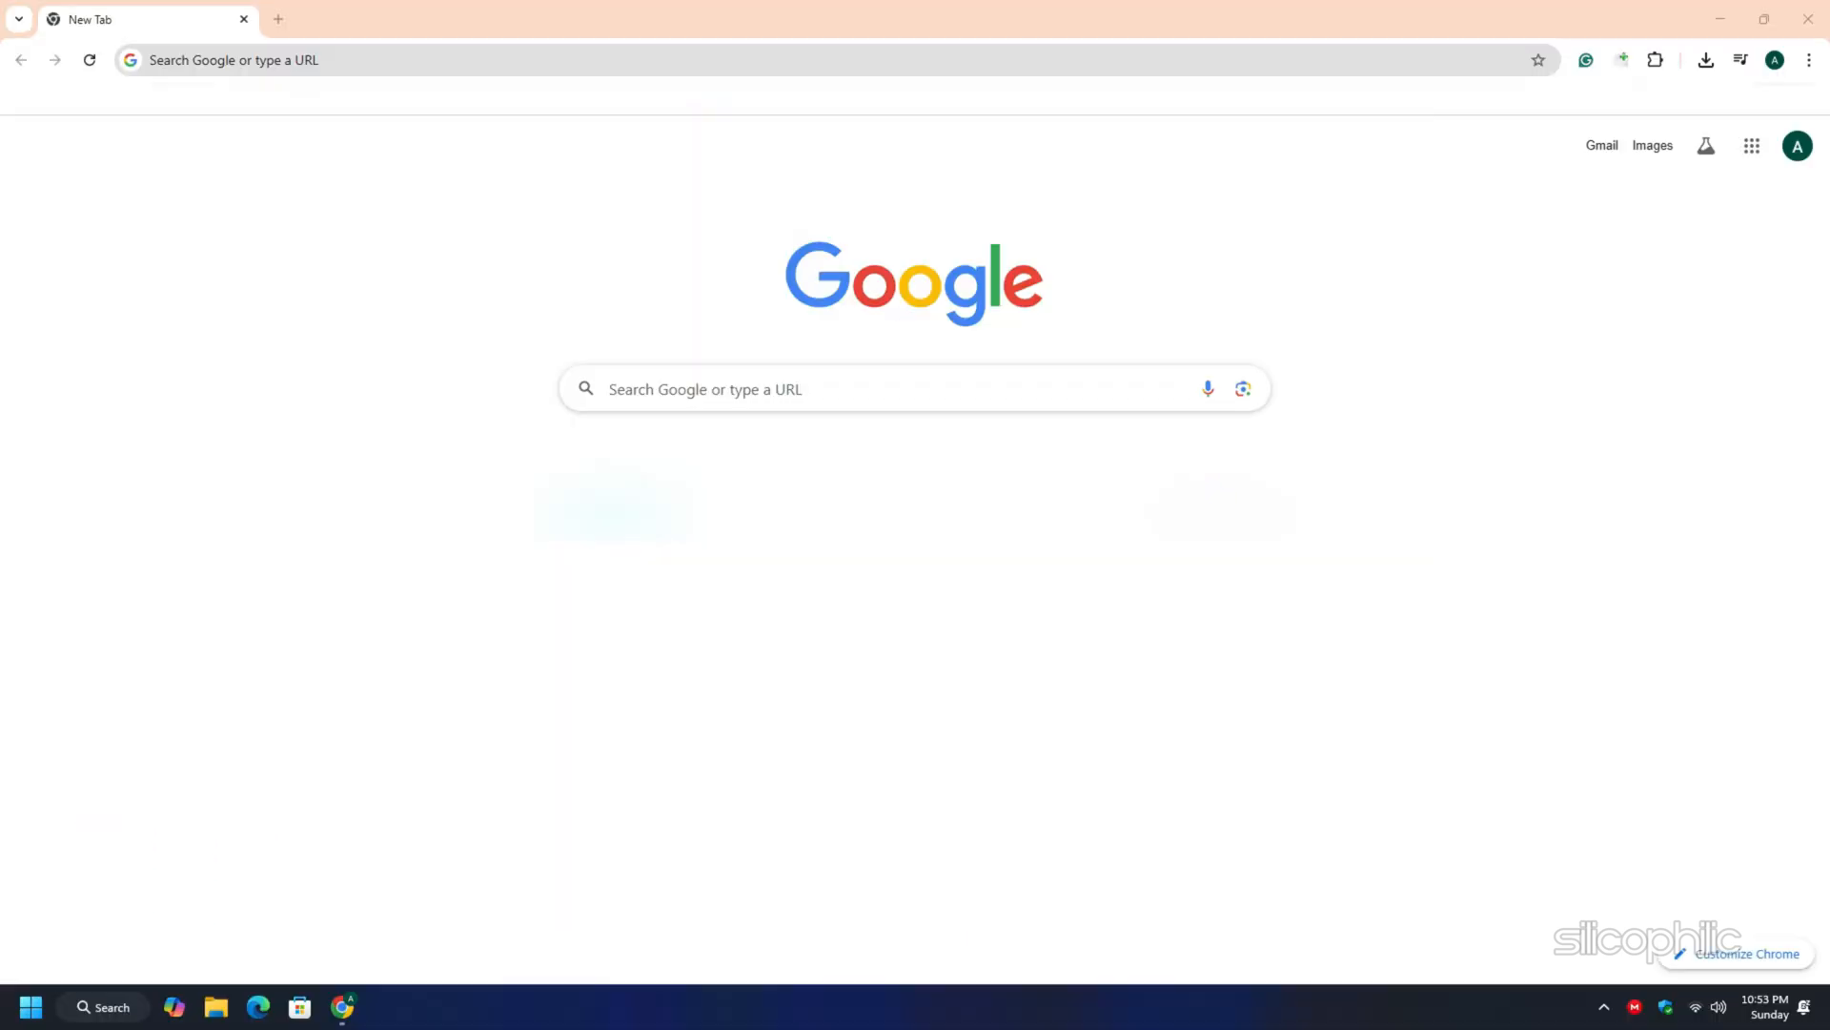
- Search Google for 'microsoft account recovery page' and open the account.live.com reset result
type("microsoft account recovery page")
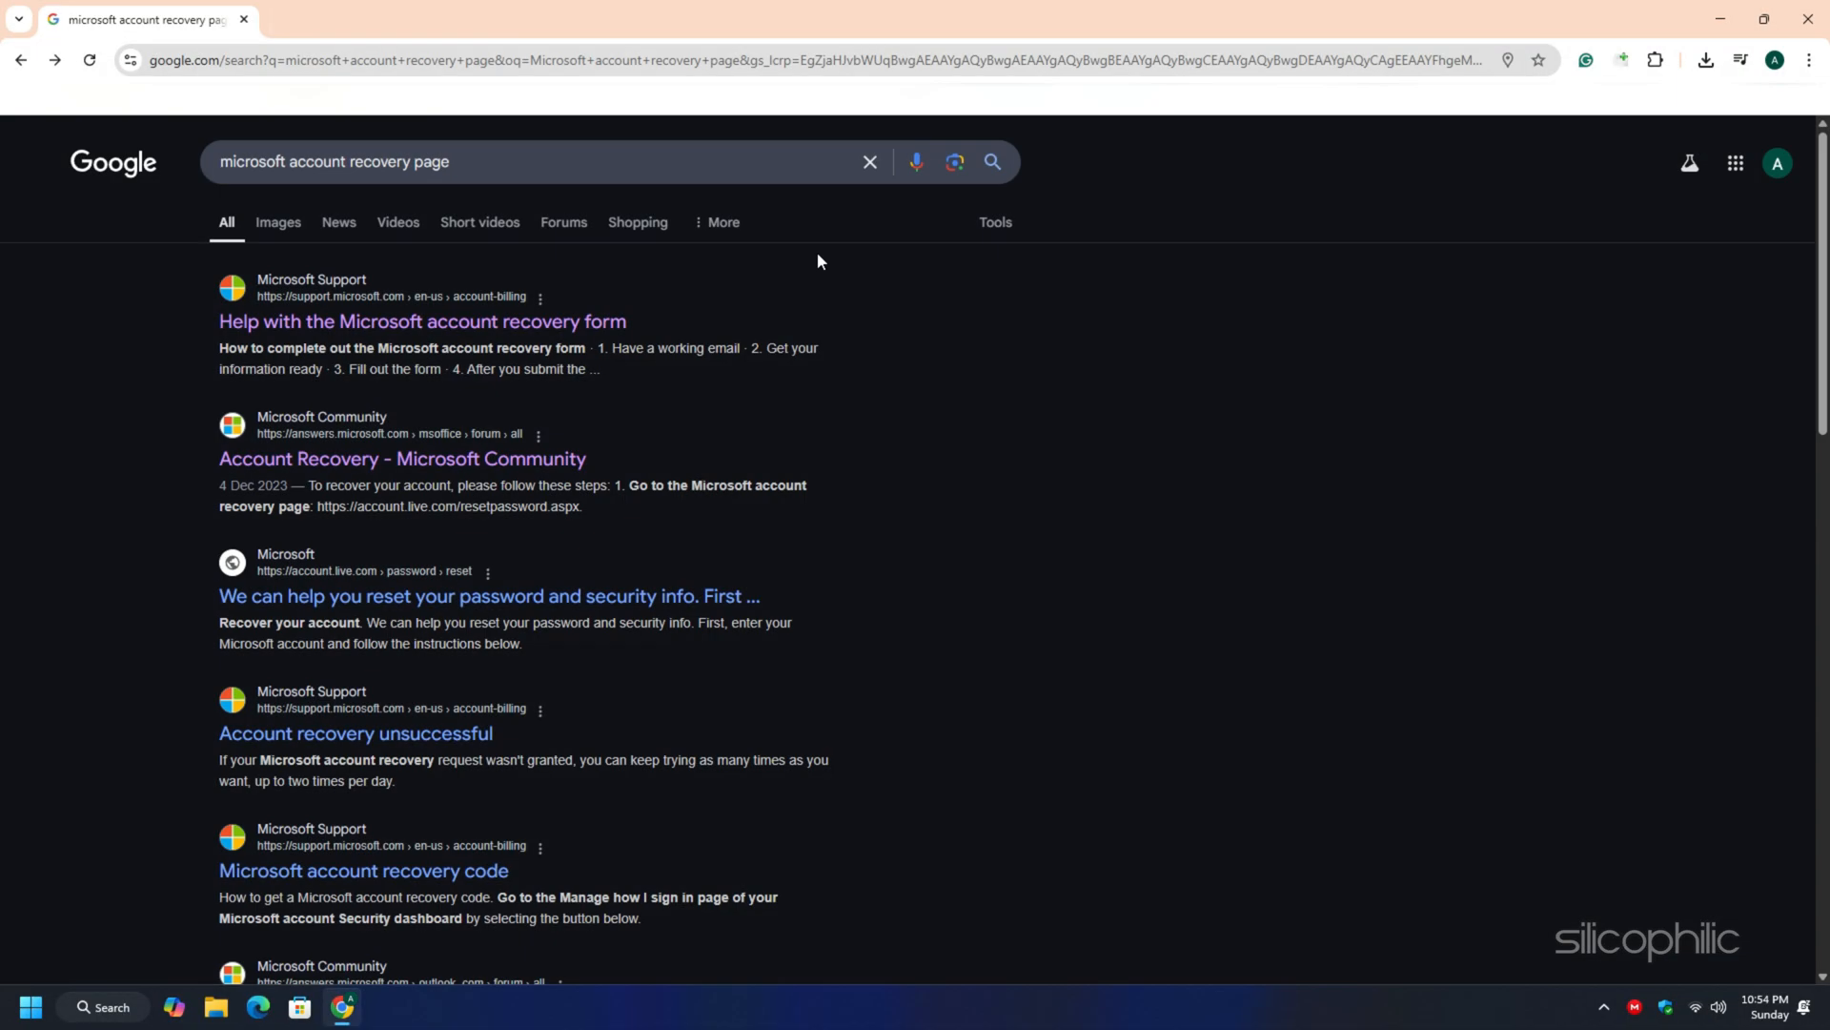
mouse_move(384, 605)
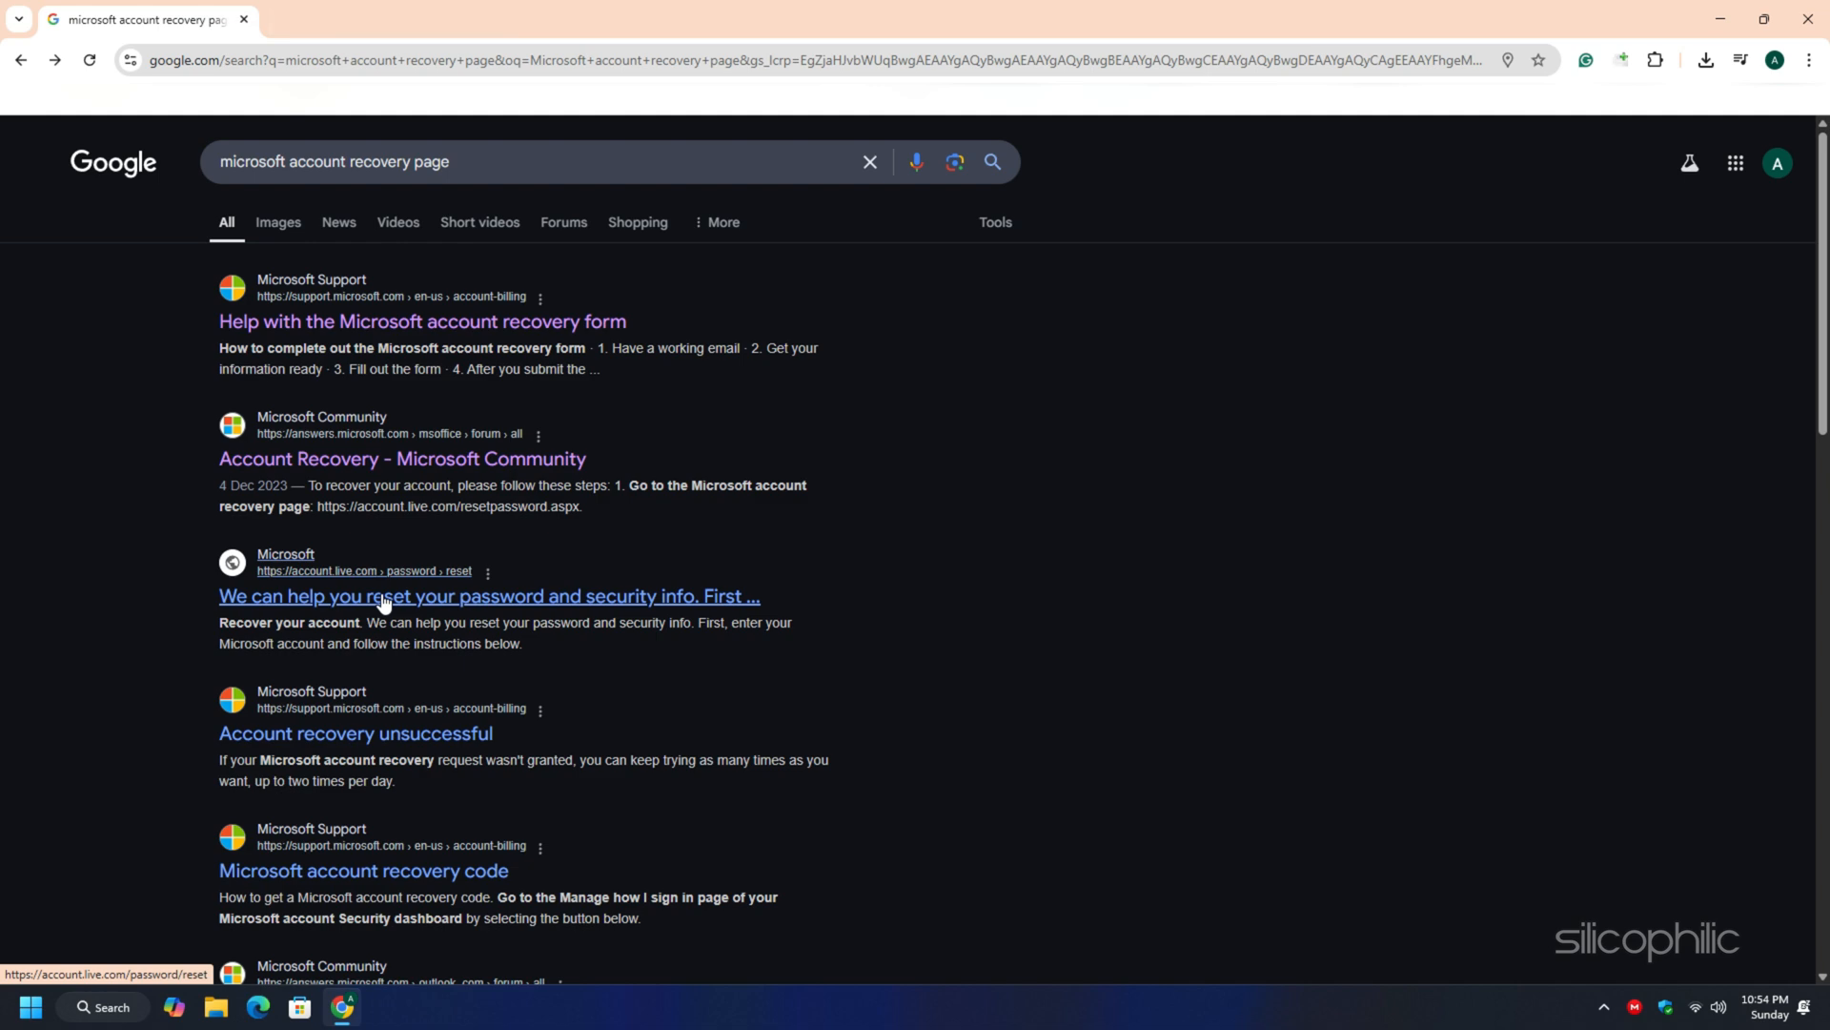
left_click(490, 595)
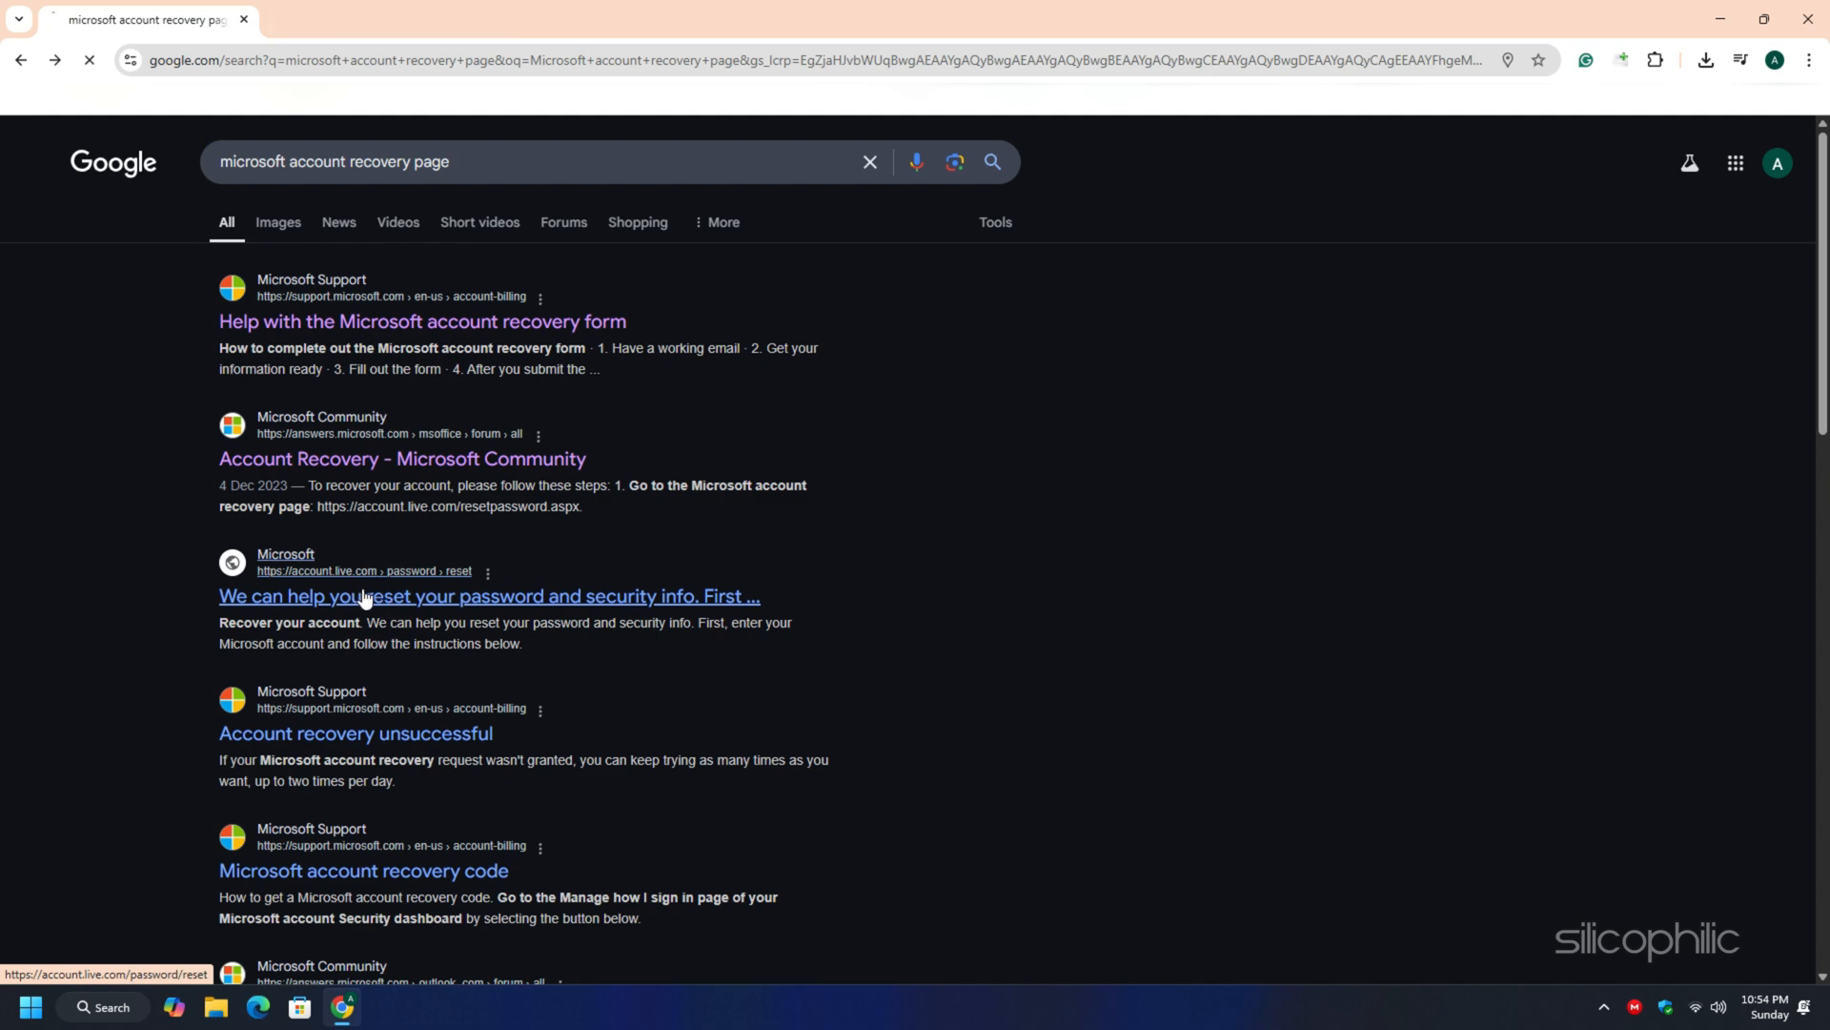
left_click(490, 597)
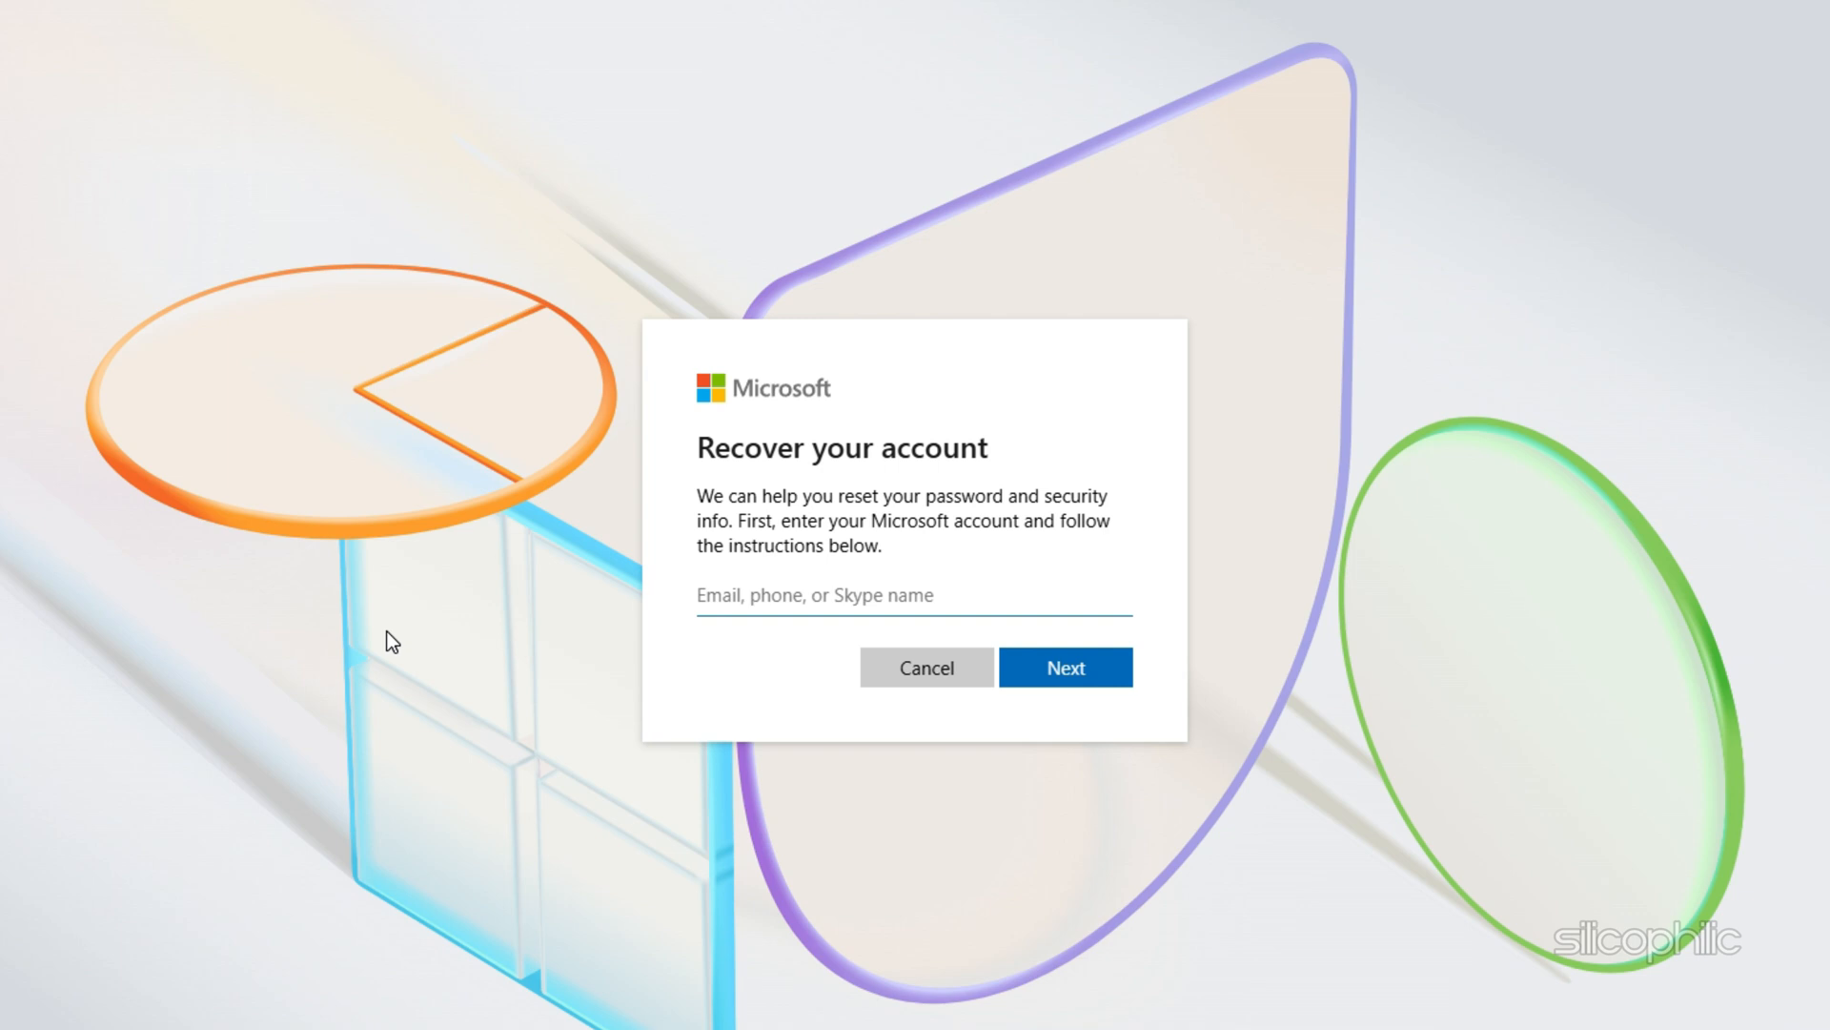
- Enter the account identifier and submit it to reach the identity verification choices
left_click(913, 594)
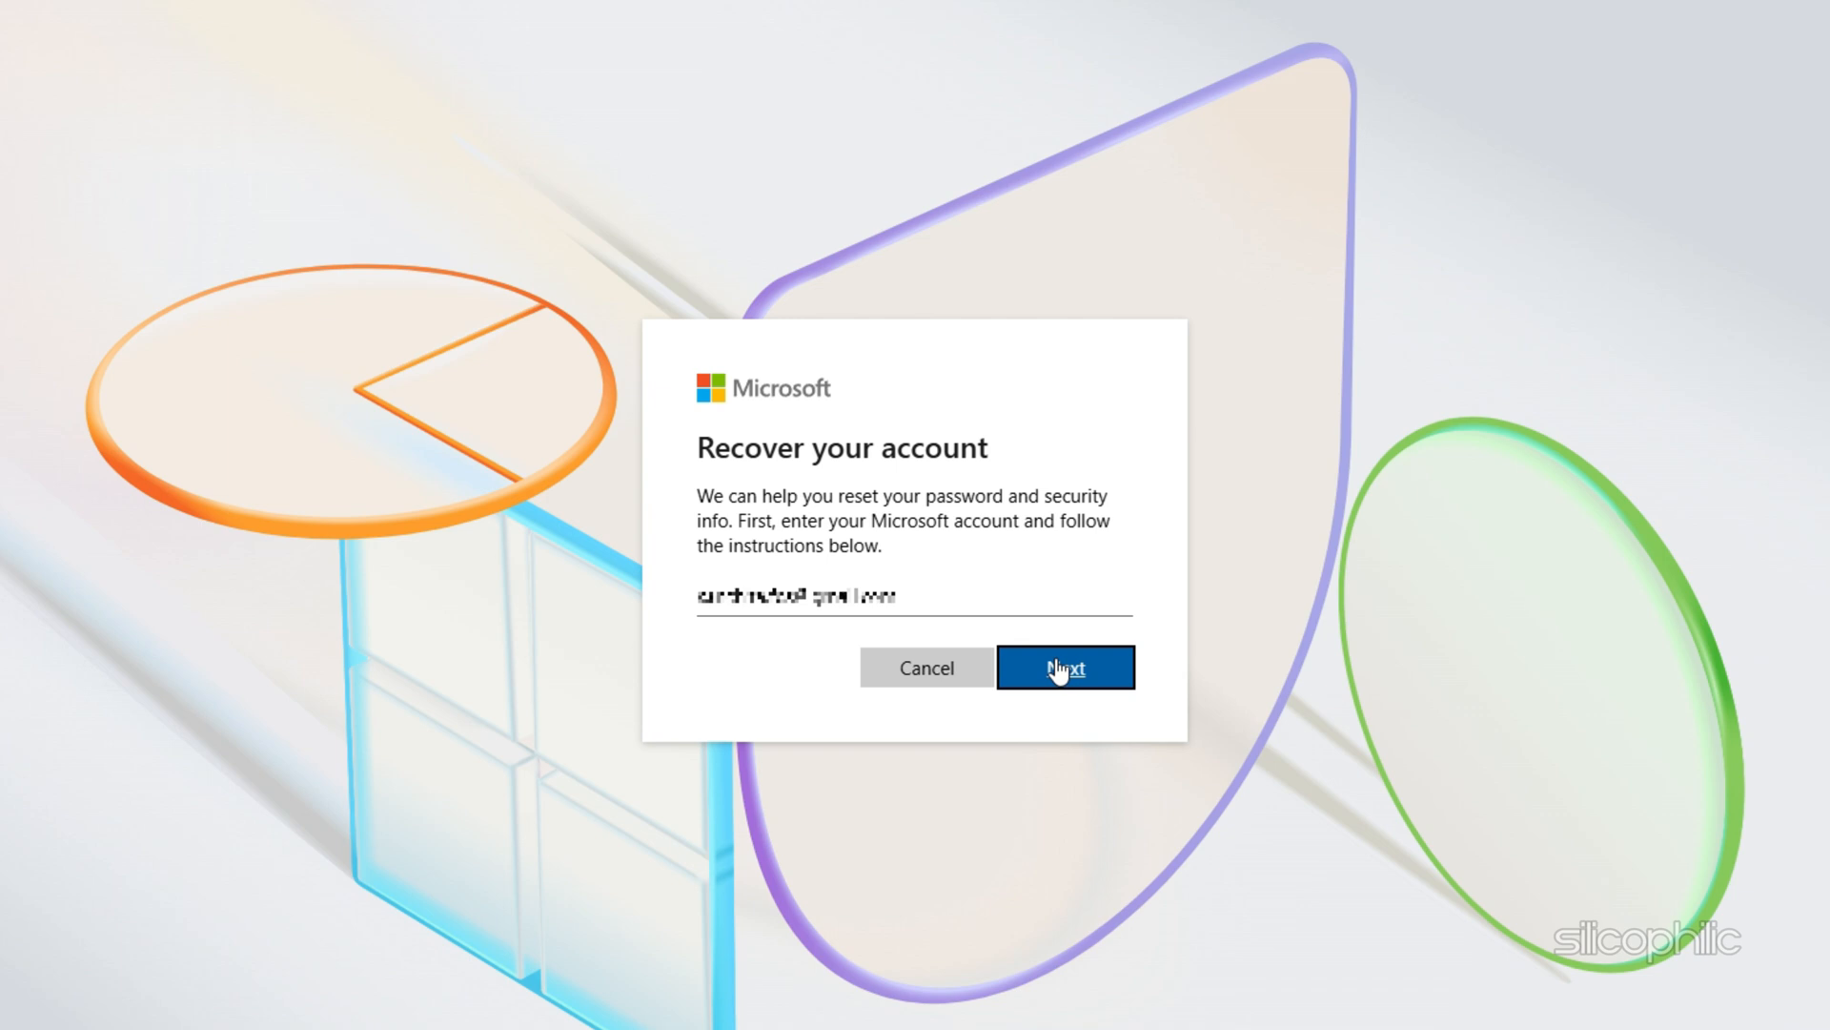
left_click(1064, 667)
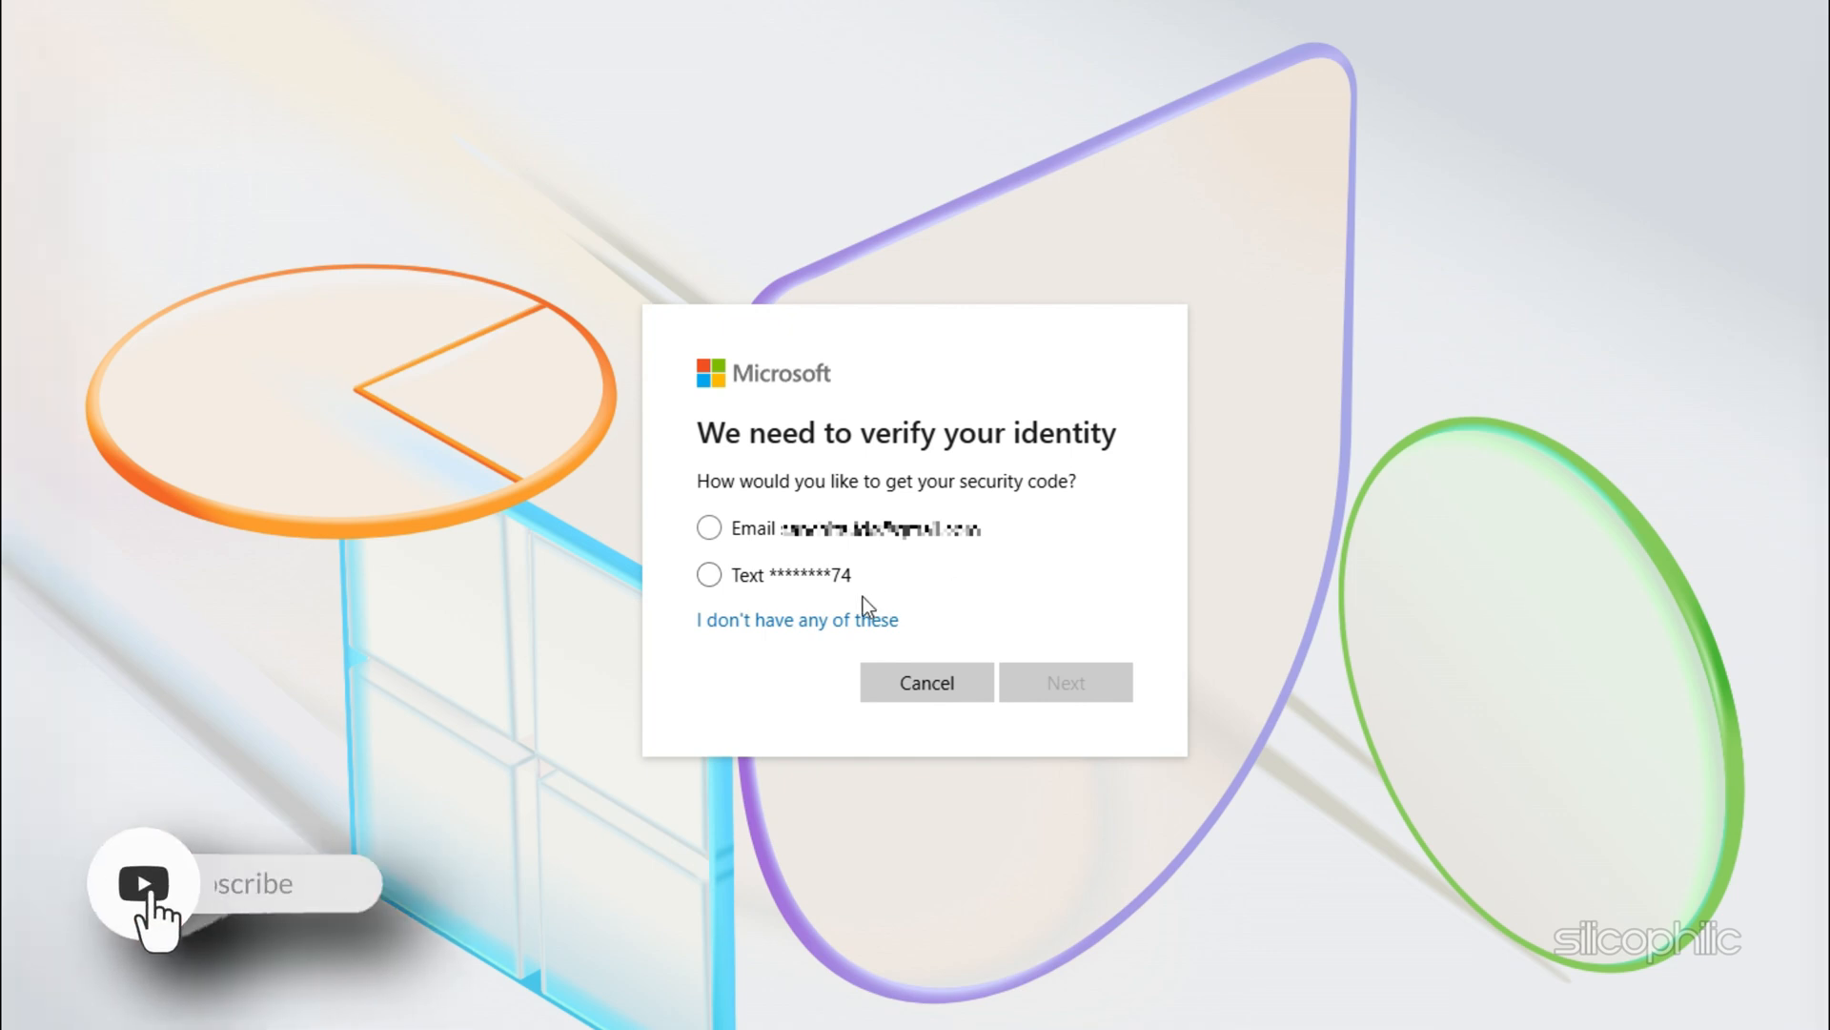
- Choose text verification, confirm the phone's last digits 6874, and request the code
left_click(709, 574)
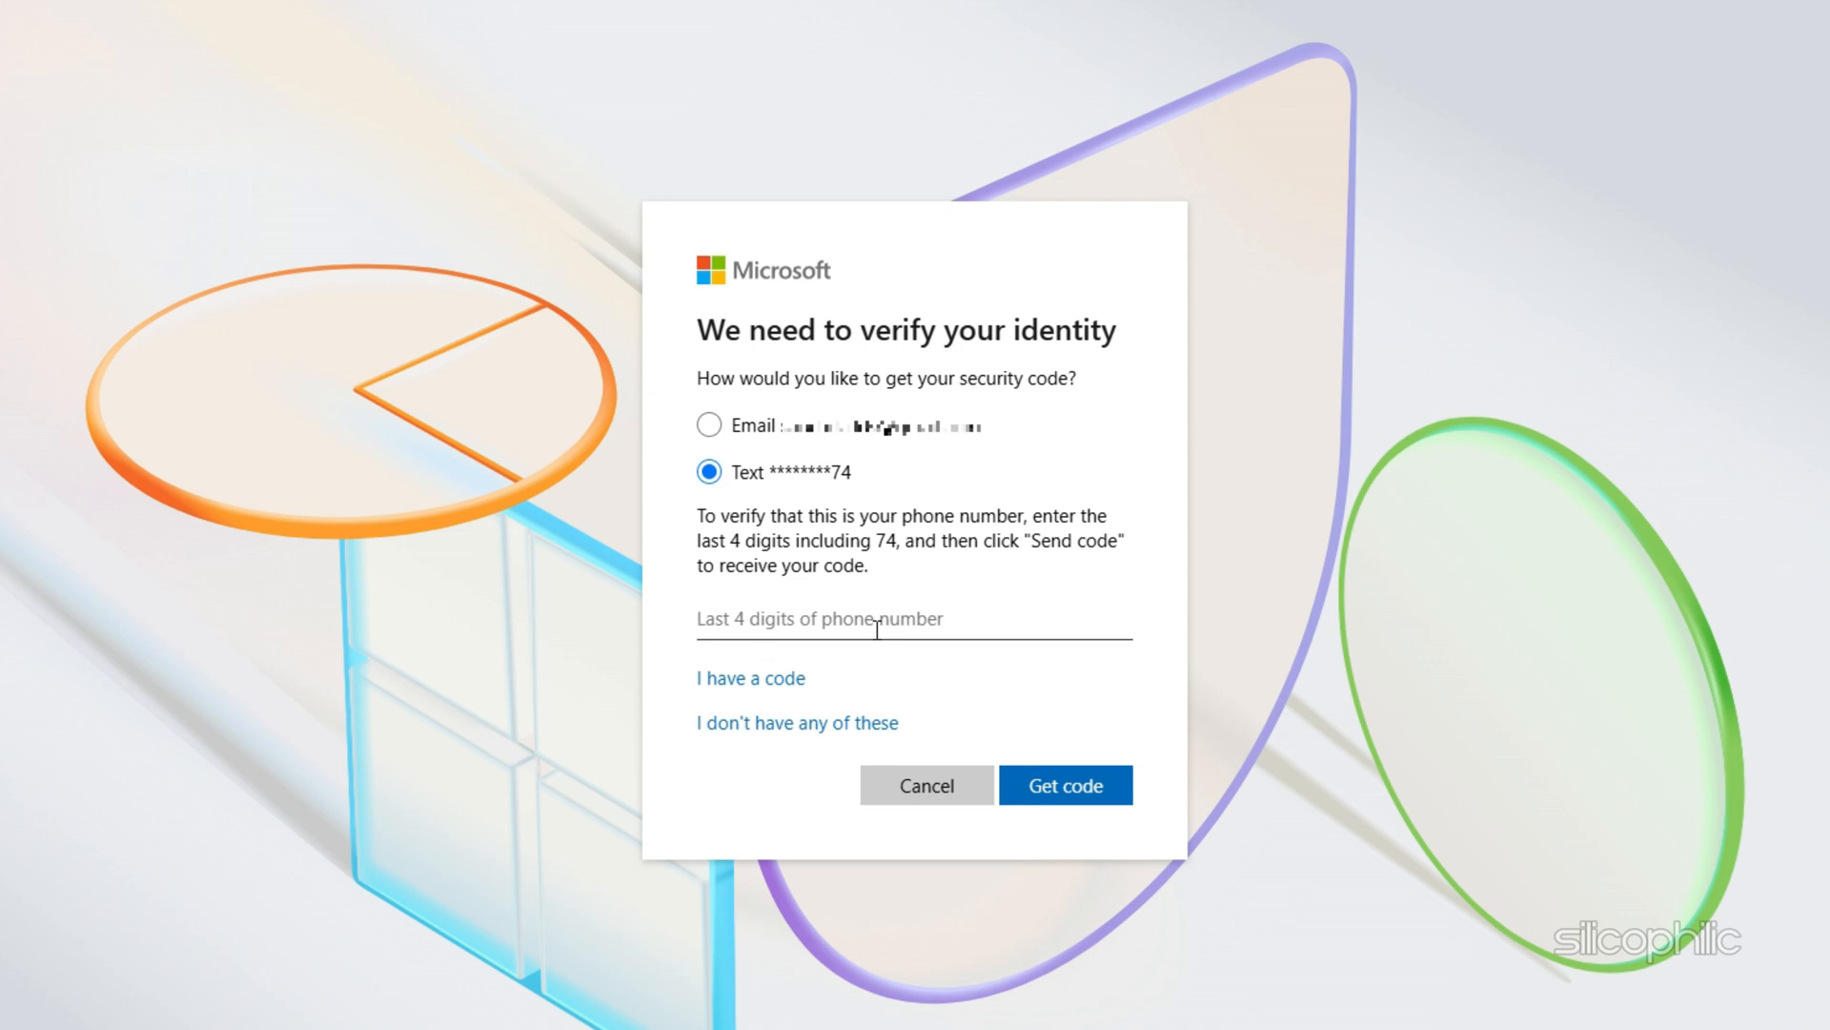
type("687")
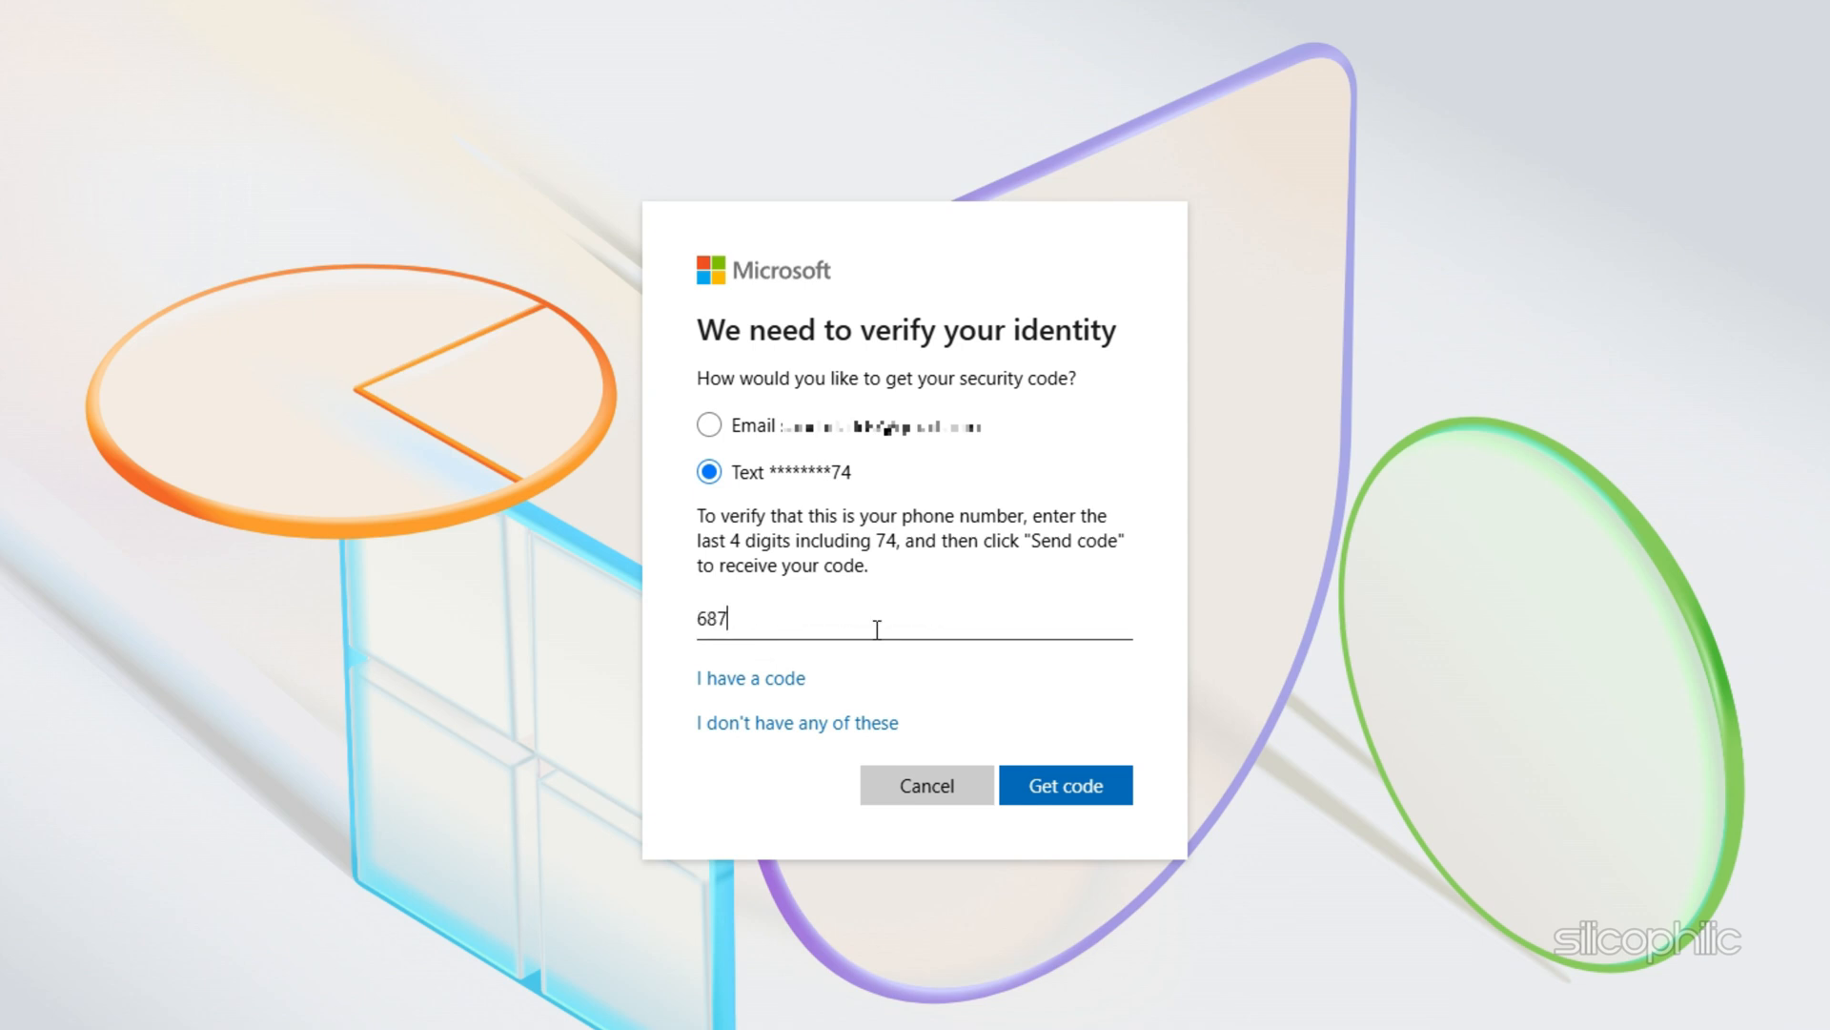
type("4")
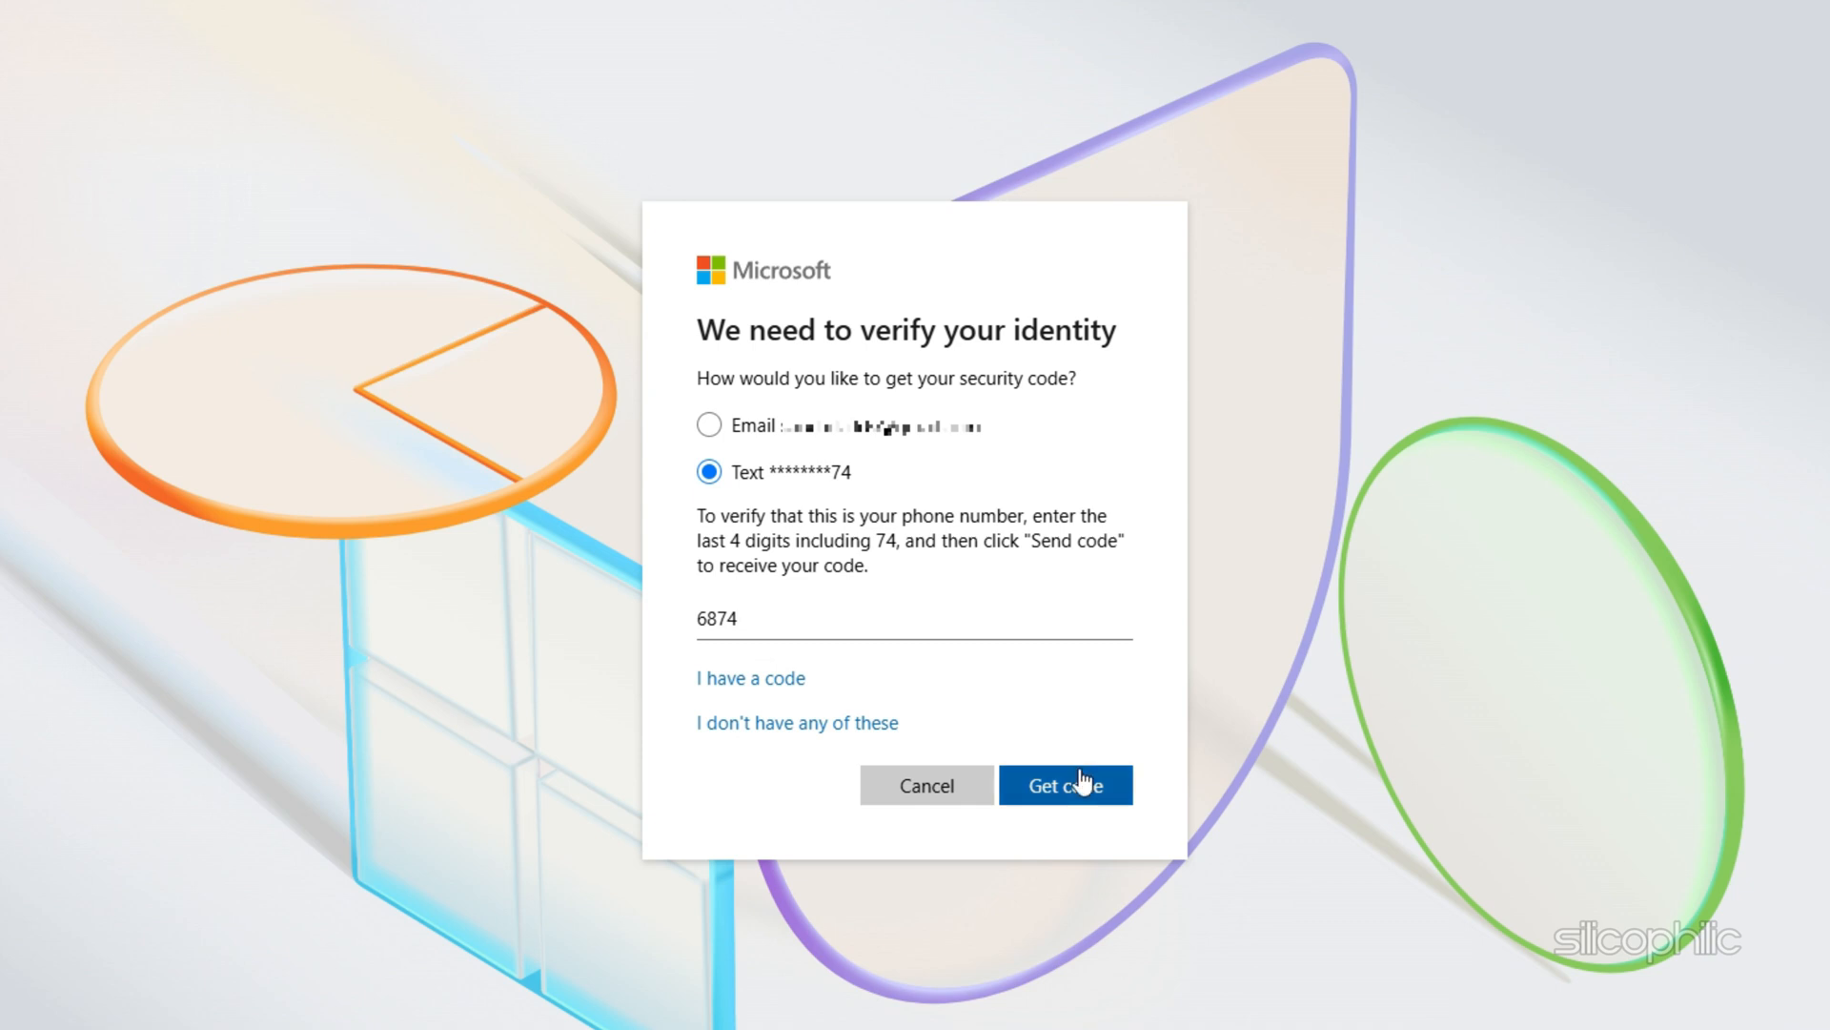
left_click(1064, 783)
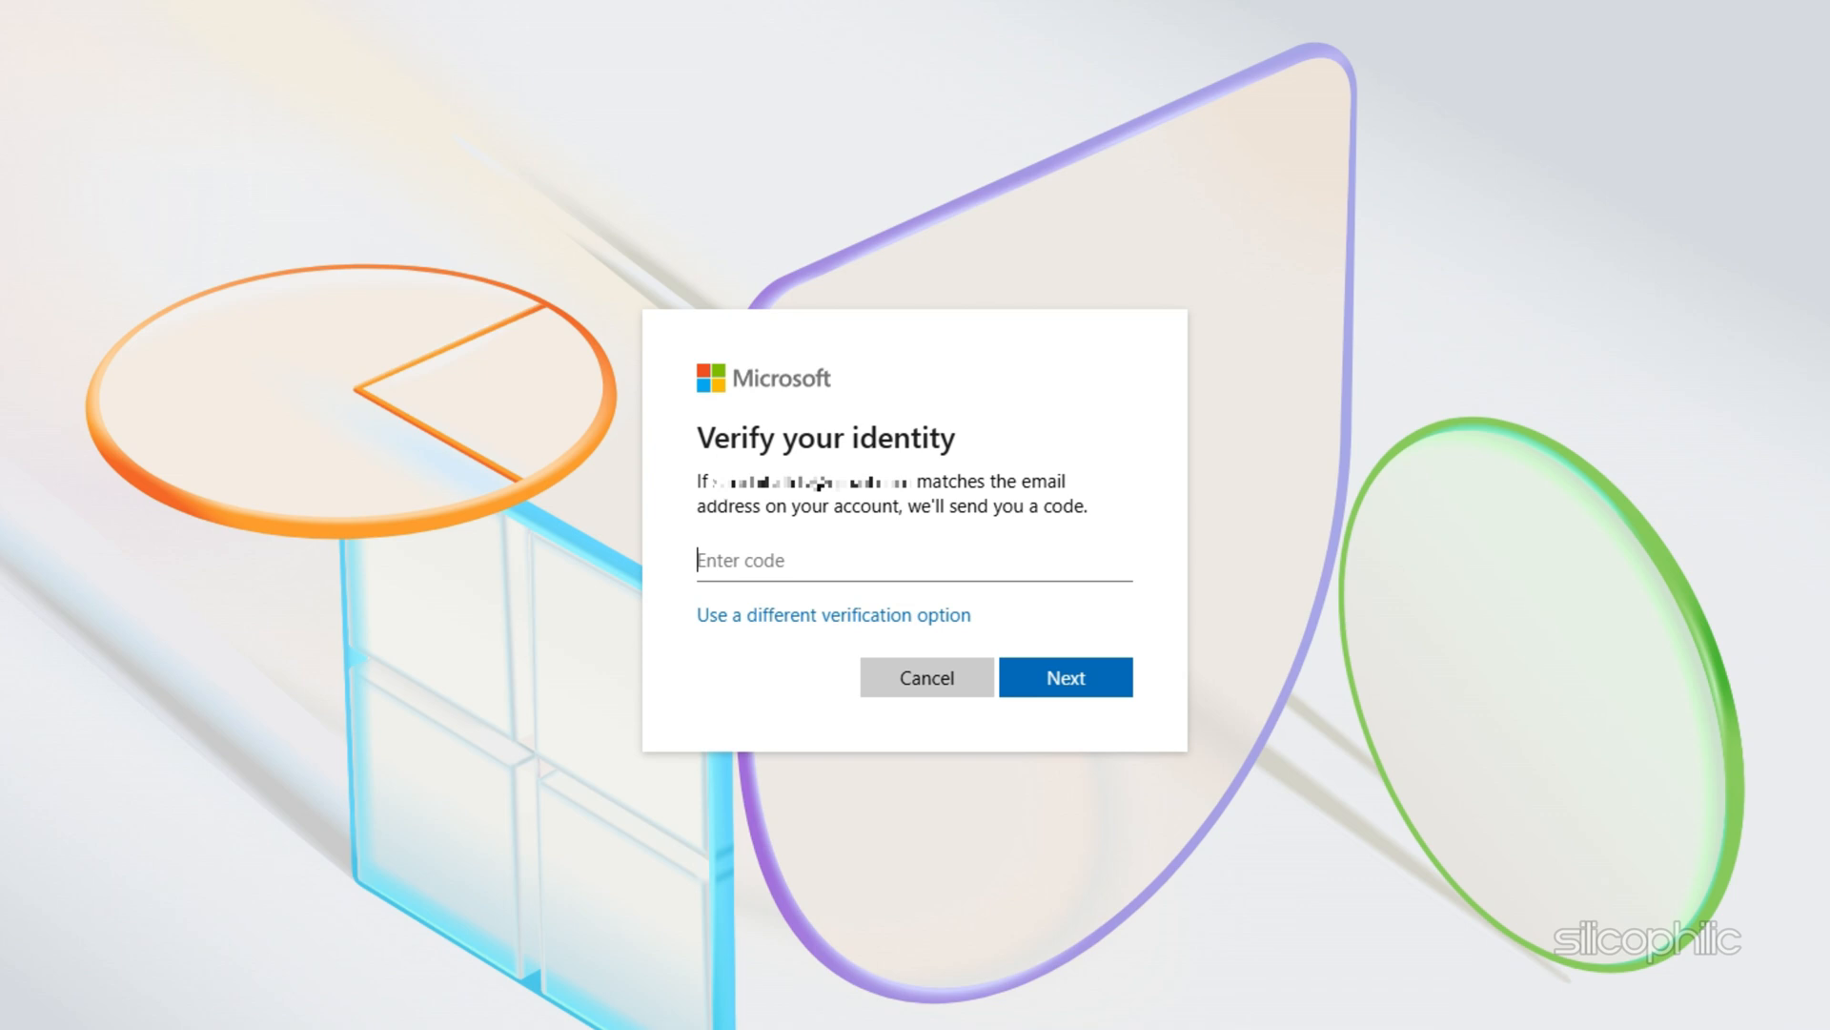
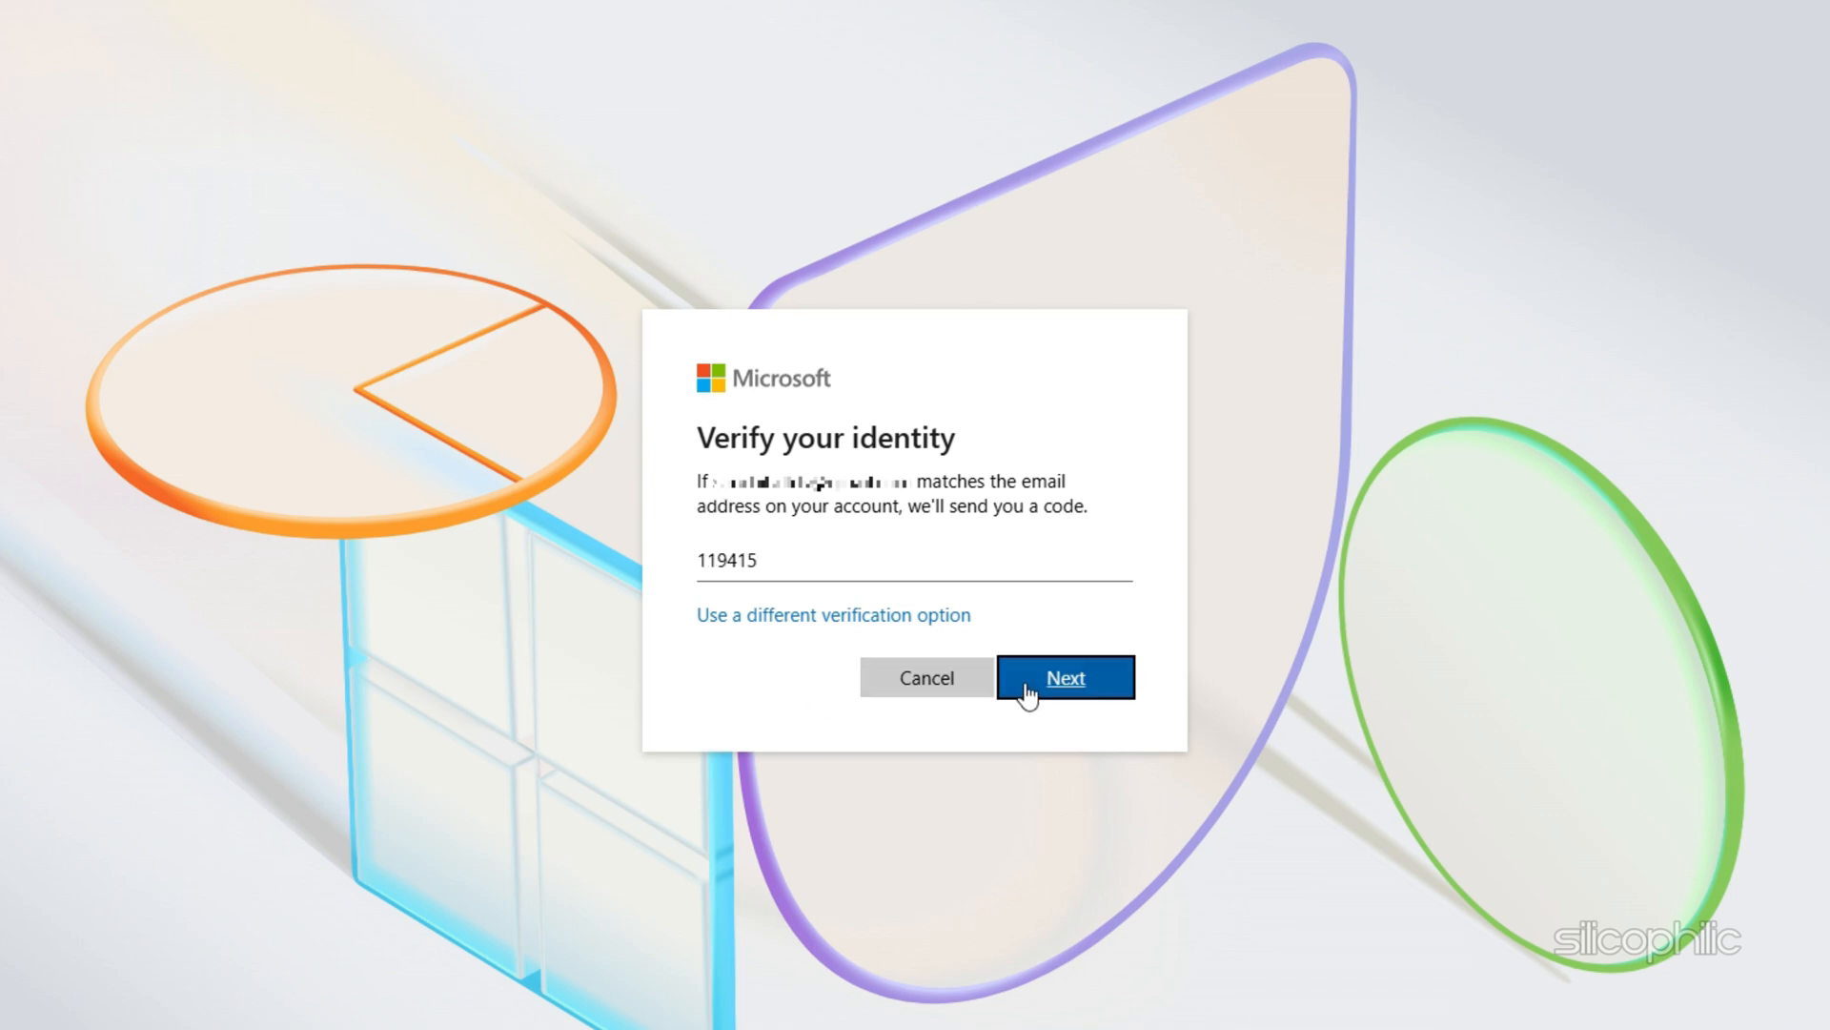
left_click(1064, 676)
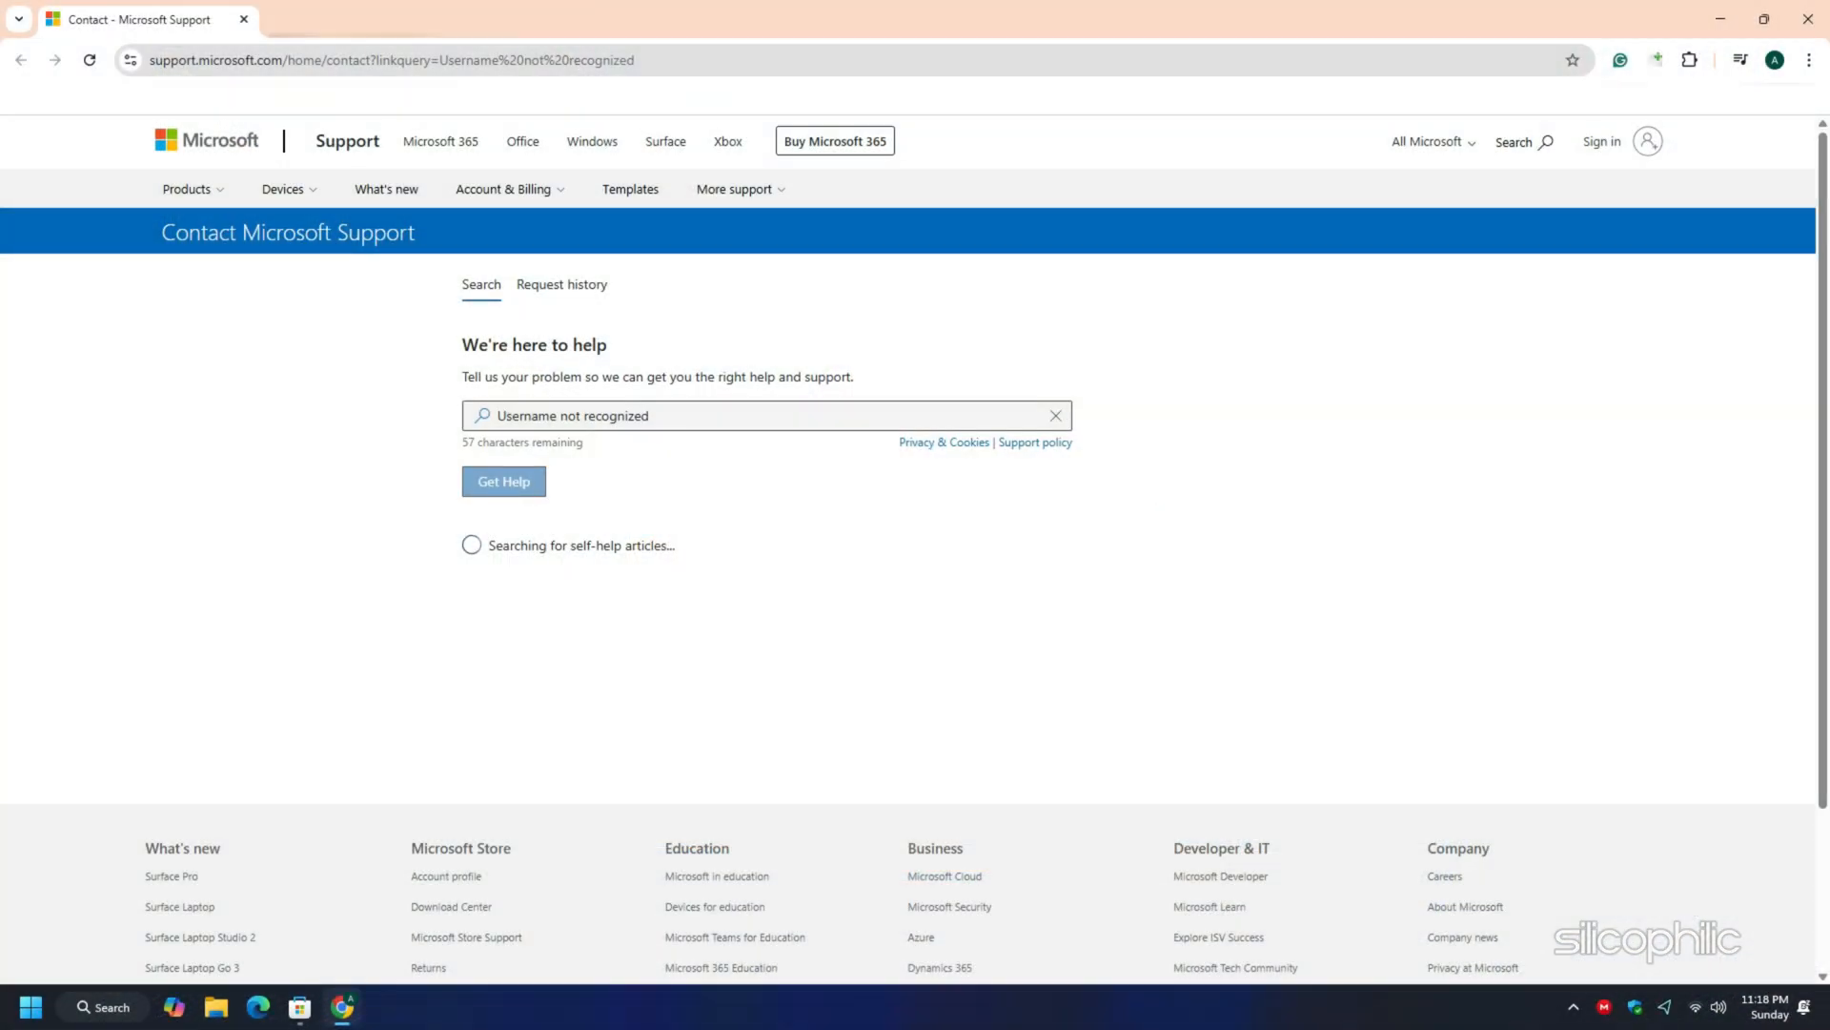
- Get help for the unrecognized username and open the account recovery form (acsr)
left_click(504, 480)
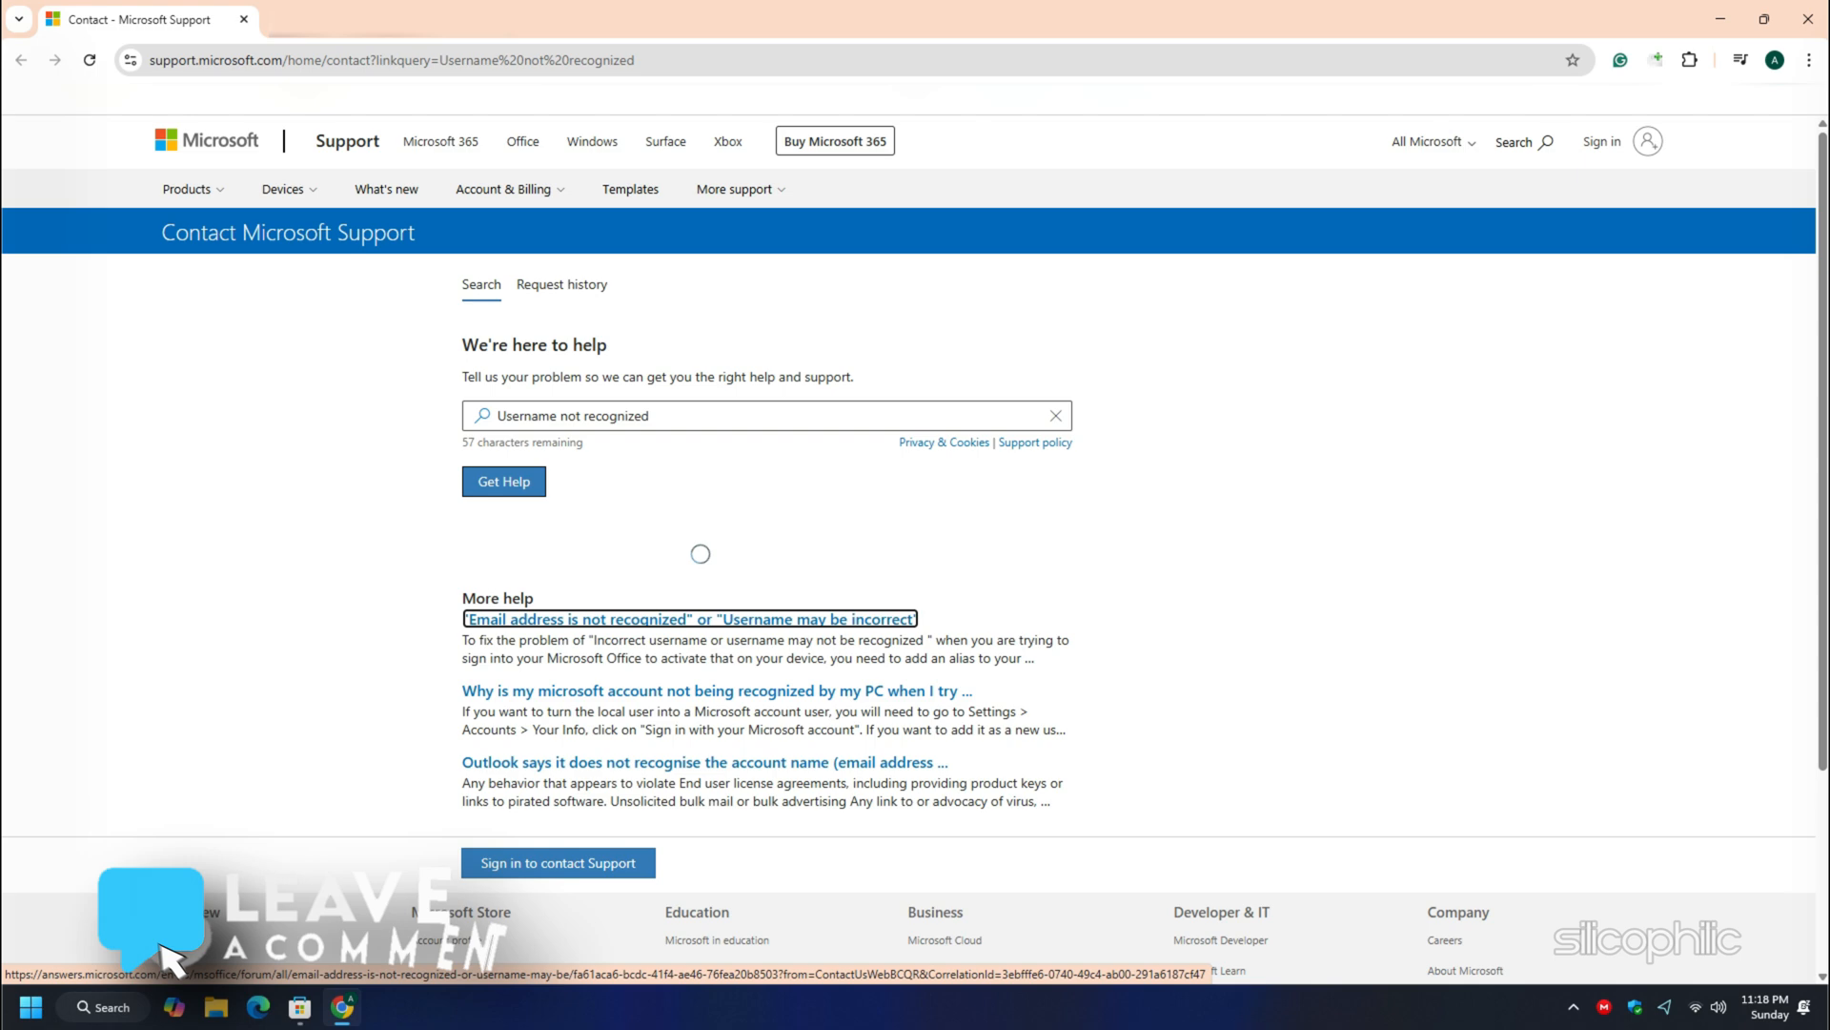
left_click(688, 618)
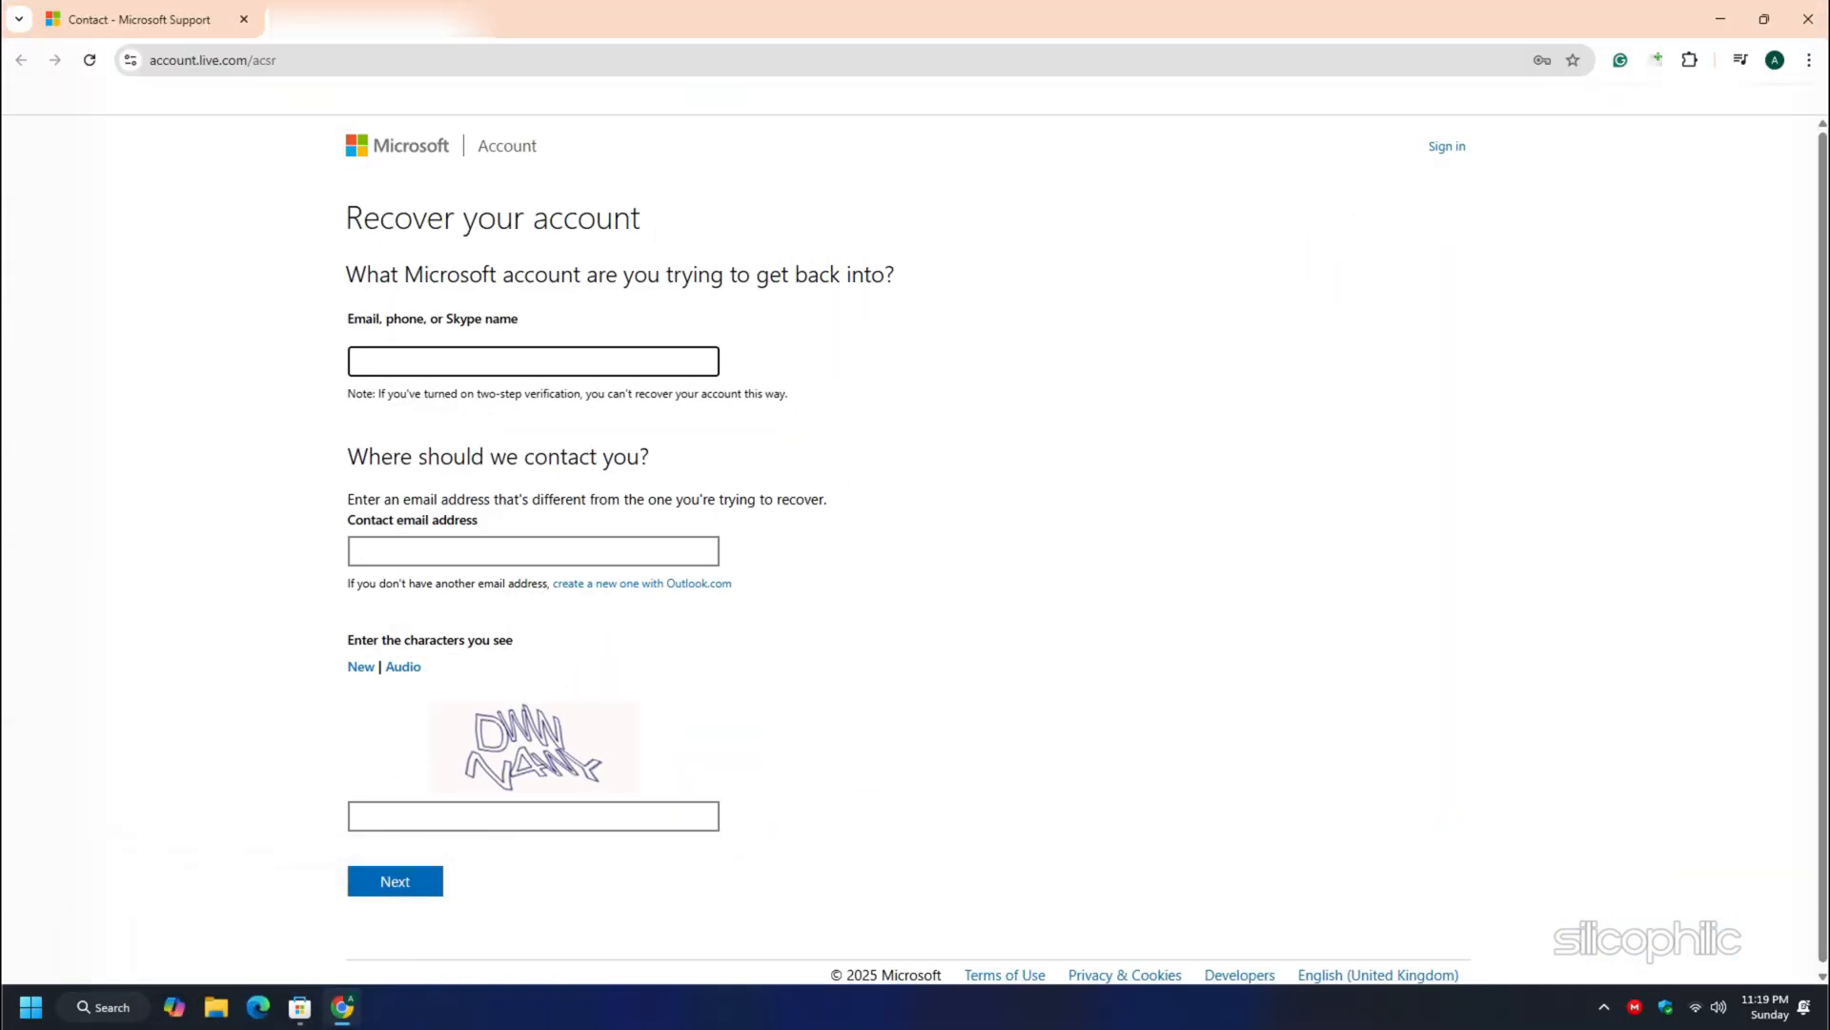
- Leave the recovery form for the 'Uninstall Office from a PC' support article
left_click(532, 361)
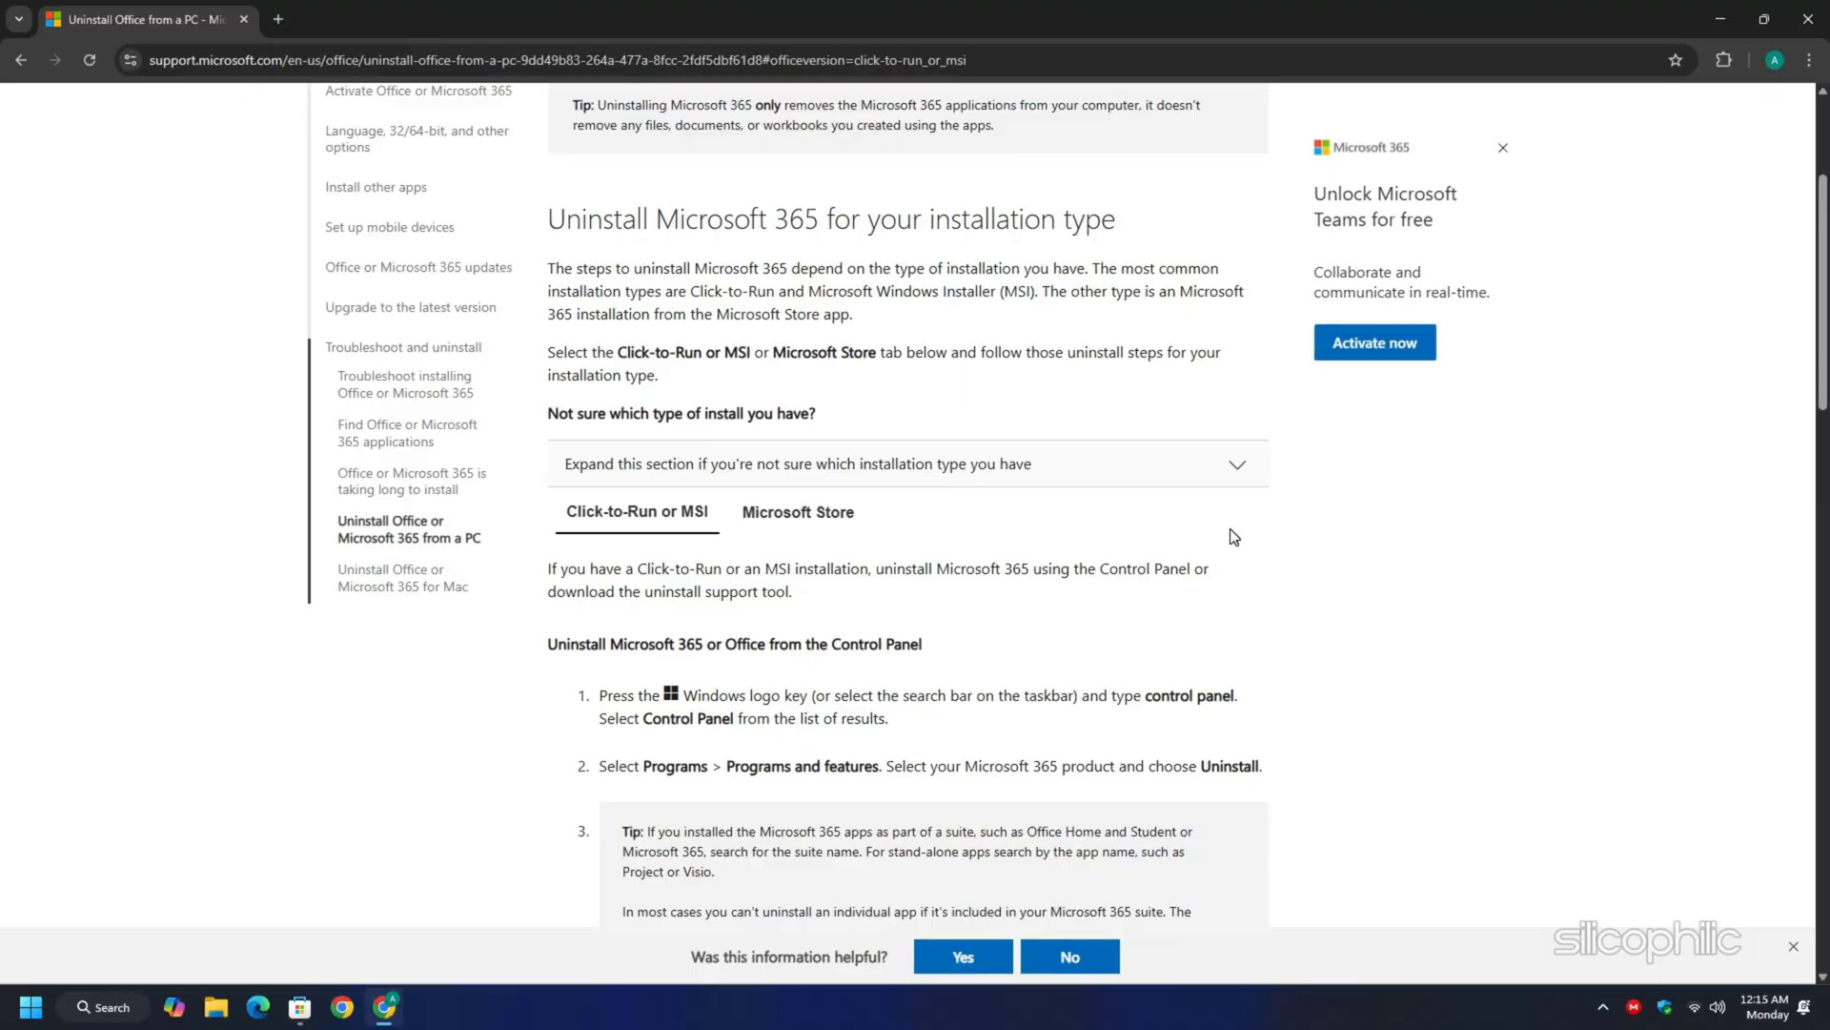
mouse_move(1226, 540)
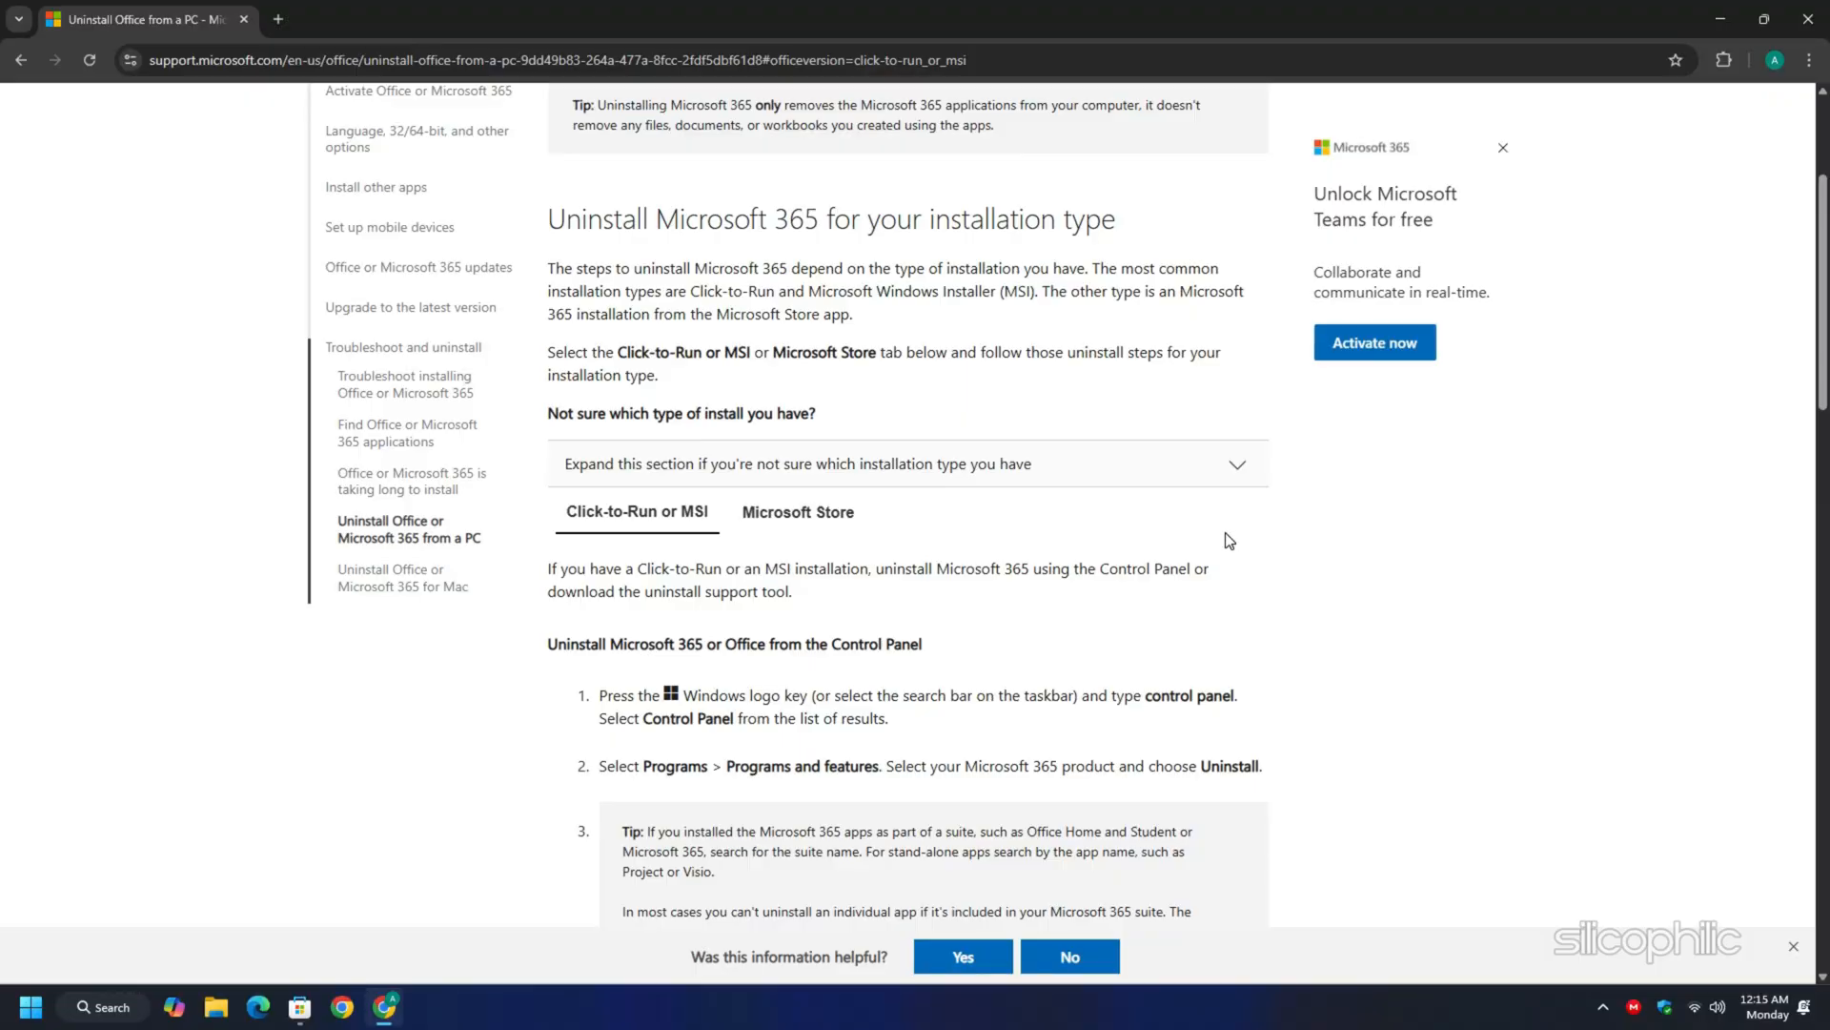